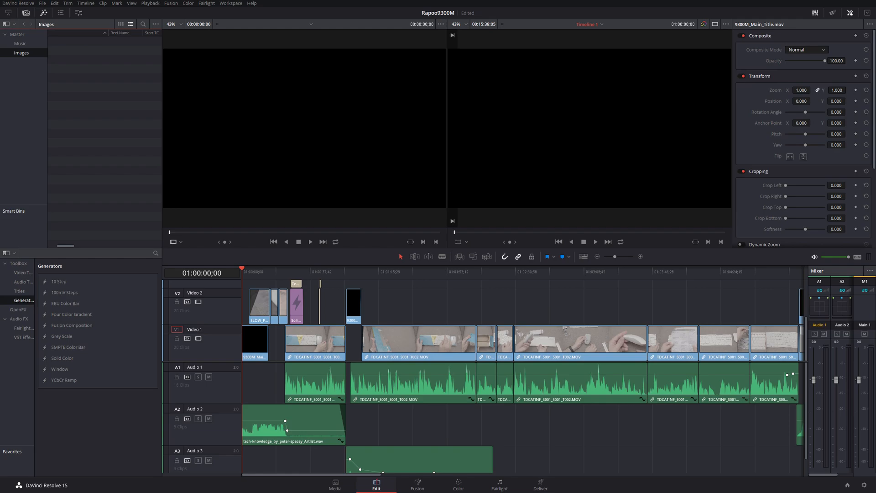
{"action": "mouse_move", "coordinate": [474, 315]}
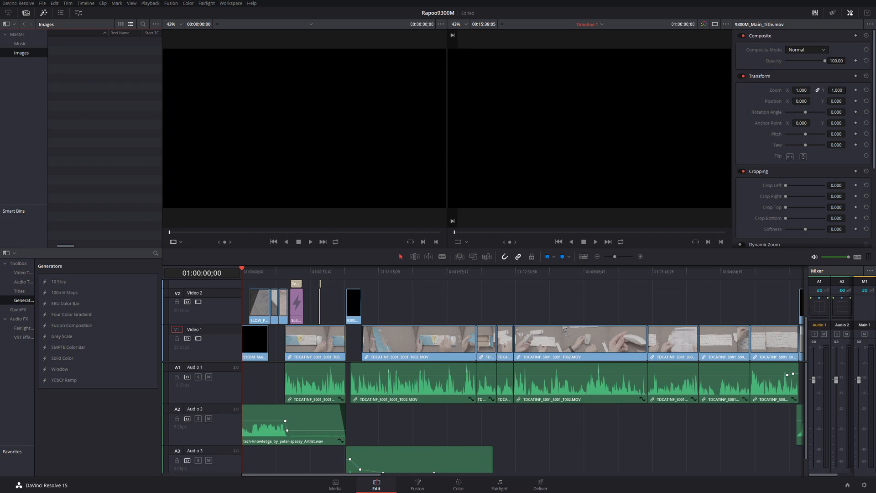
Step: Bring up the context menu on empty space in the Images bin on the Media page
{"action": "key", "text": "backspace"}
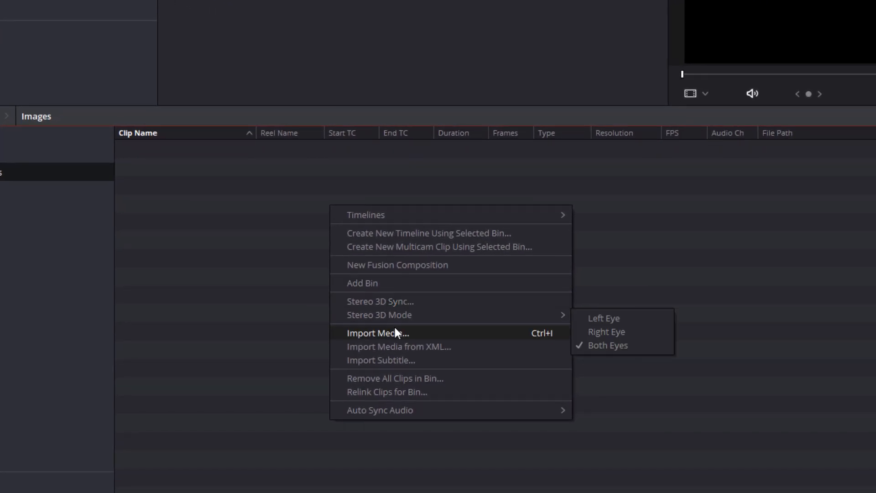
Step: Choose Import Media and select all nine JPG photos in Desktop > RAPOO
{"action": "left_click", "coordinate": [377, 334]}
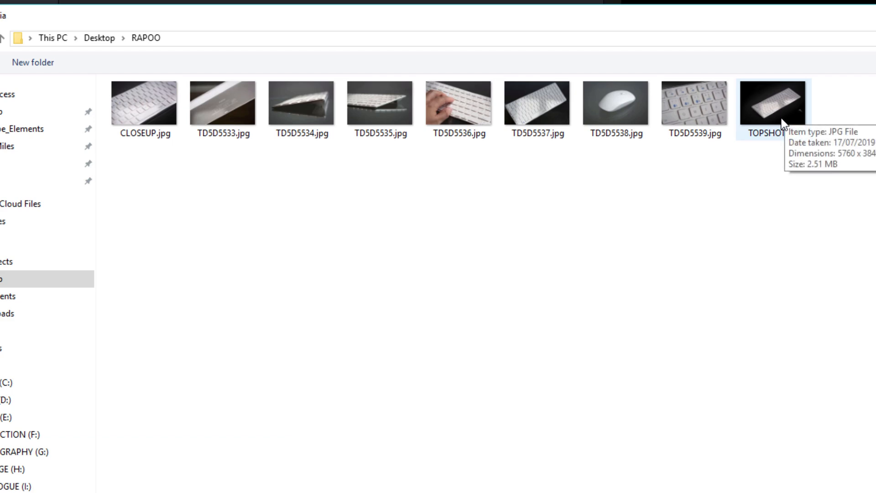
{"action": "left_click", "coordinate": [143, 103]}
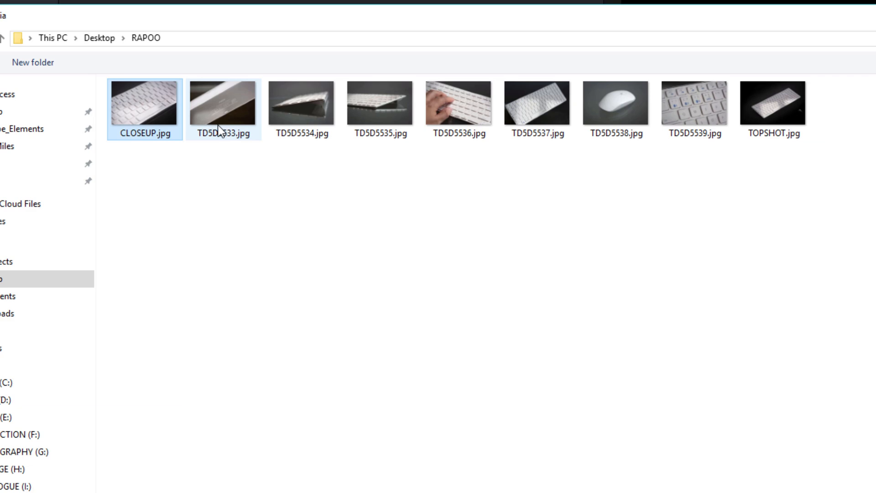
{"action": "mouse_move", "coordinate": [251, 140]}
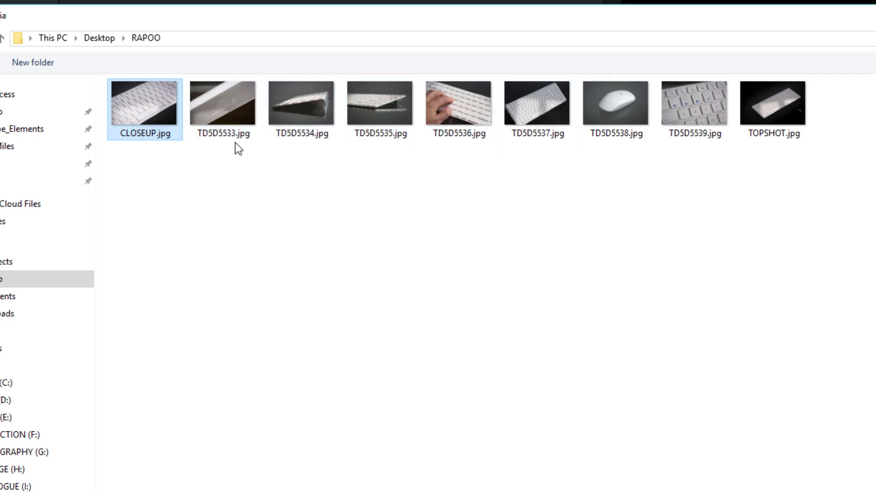
{"action": "mouse_move", "coordinate": [537, 108]}
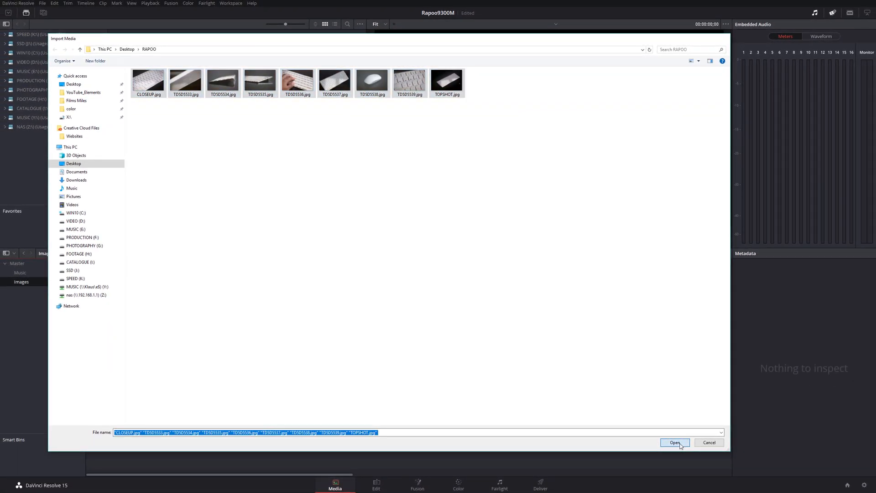
Step: Import the photos, grouping shots 5533–5539 as one TD5D image sequence, and start renaming it
{"action": "left_click", "coordinate": [675, 441]}
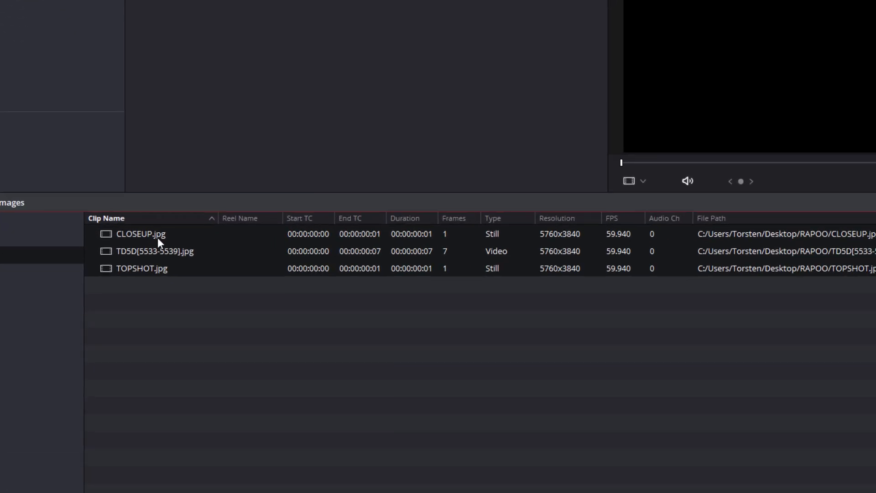
{"action": "double_click", "coordinate": [142, 268]}
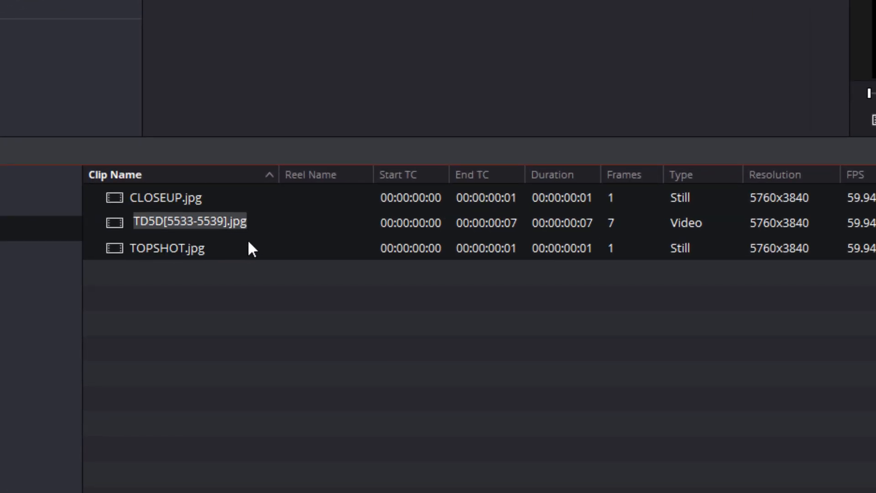
{"action": "mouse_move", "coordinate": [686, 229]}
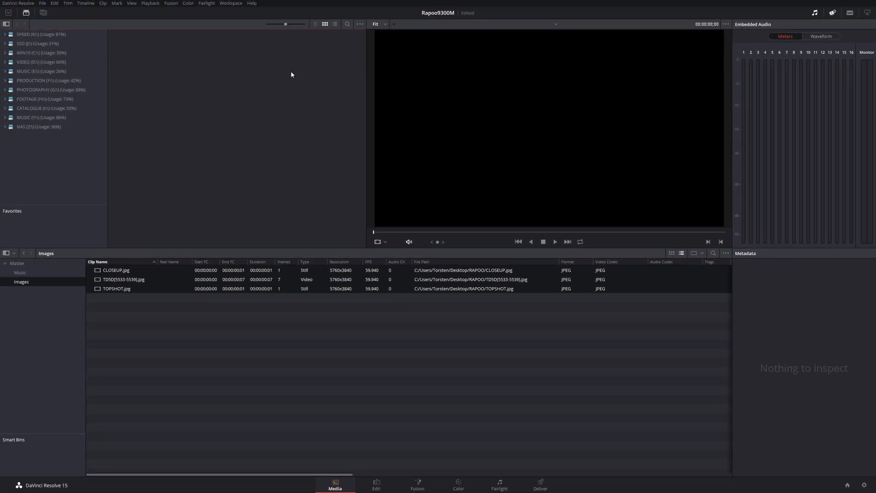
{"action": "mouse_move", "coordinate": [173, 285]}
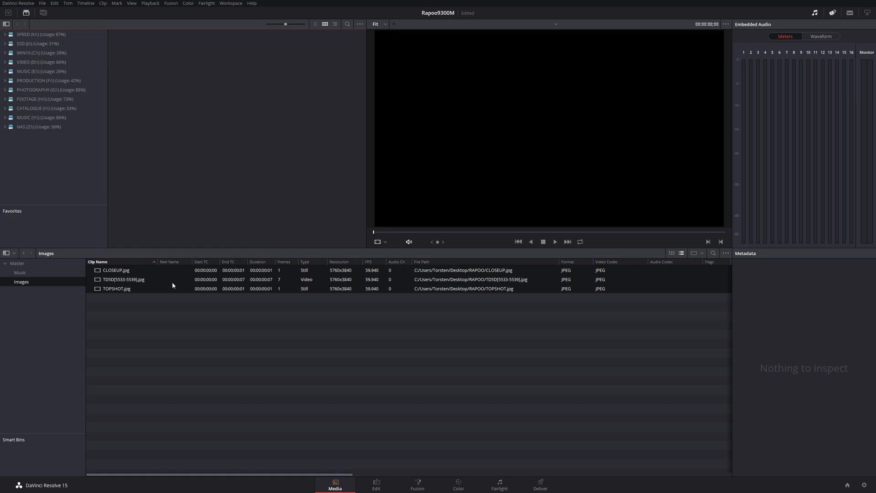
{"action": "mouse_move", "coordinate": [144, 283]}
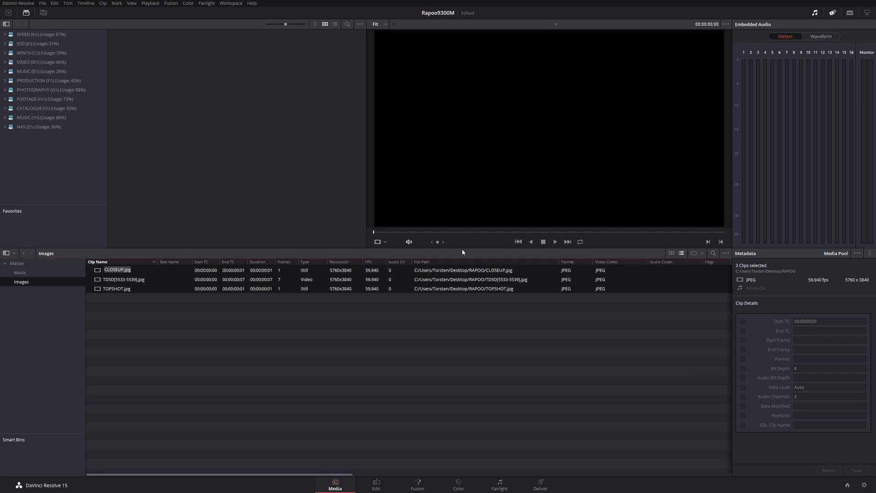
{"action": "mouse_move", "coordinate": [462, 251]}
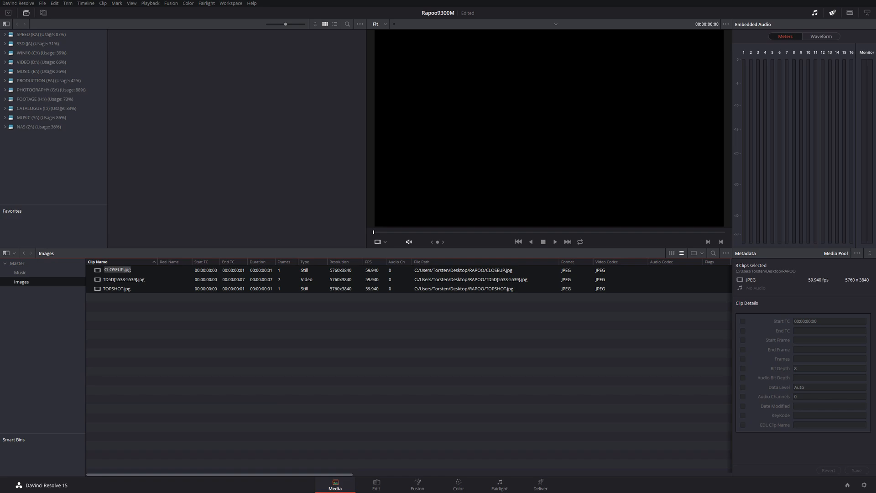
{"action": "mouse_move", "coordinate": [376, 482]}
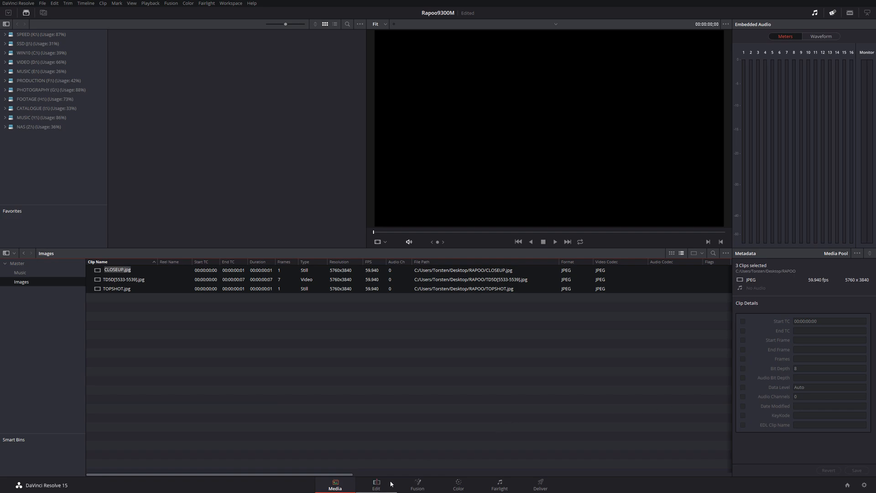
Step: Go to the Edit page and enable audio waveforms in Timeline View Options
{"action": "left_click", "coordinate": [376, 485]}
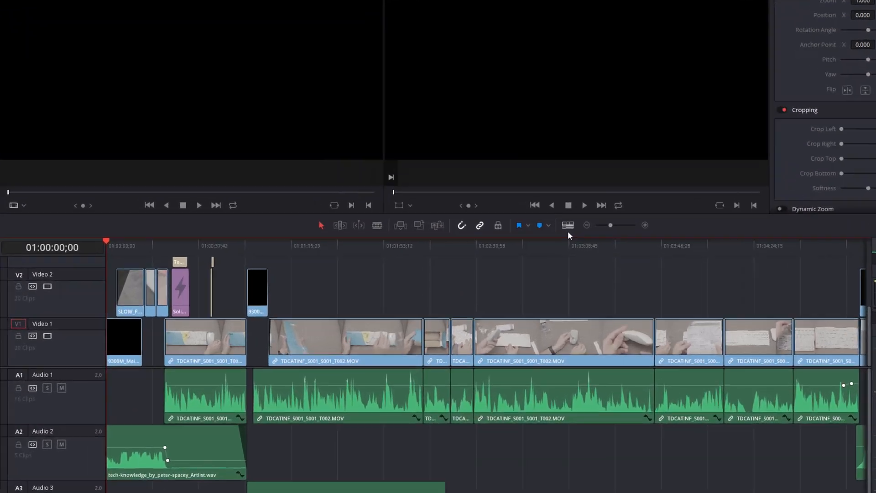
{"action": "left_click", "coordinate": [567, 225]}
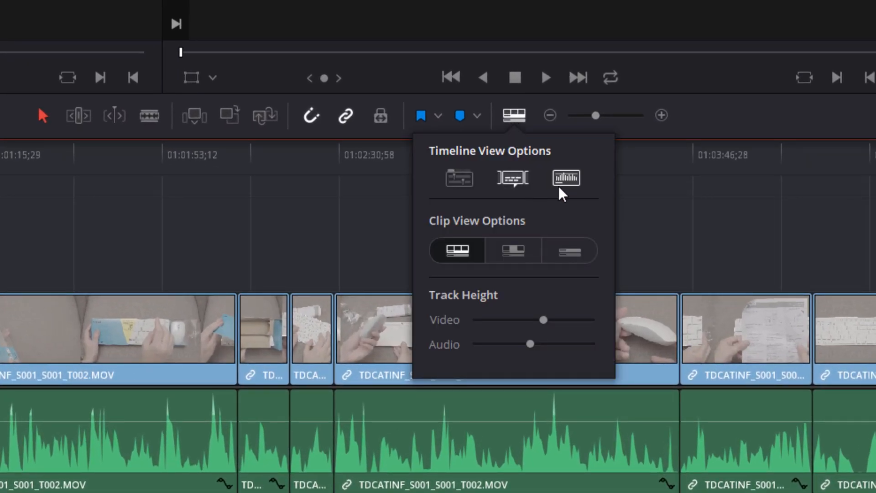
{"action": "mouse_move", "coordinate": [565, 178]}
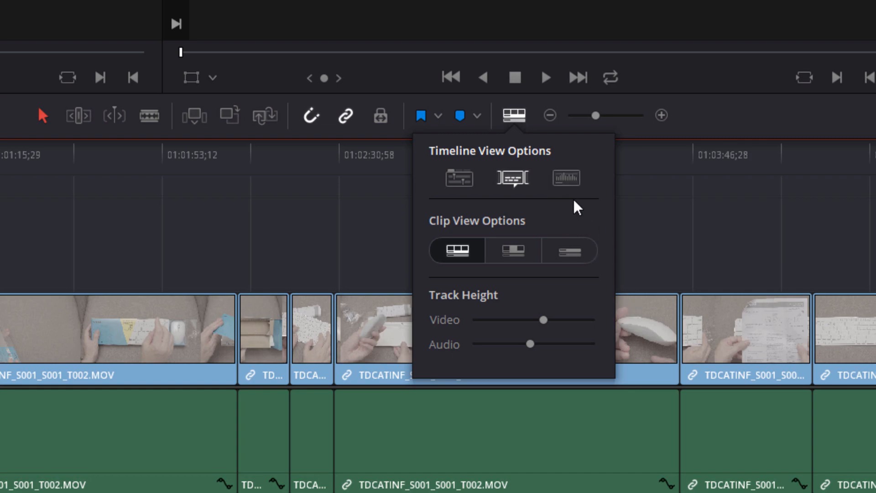
{"action": "left_click", "coordinate": [566, 178]}
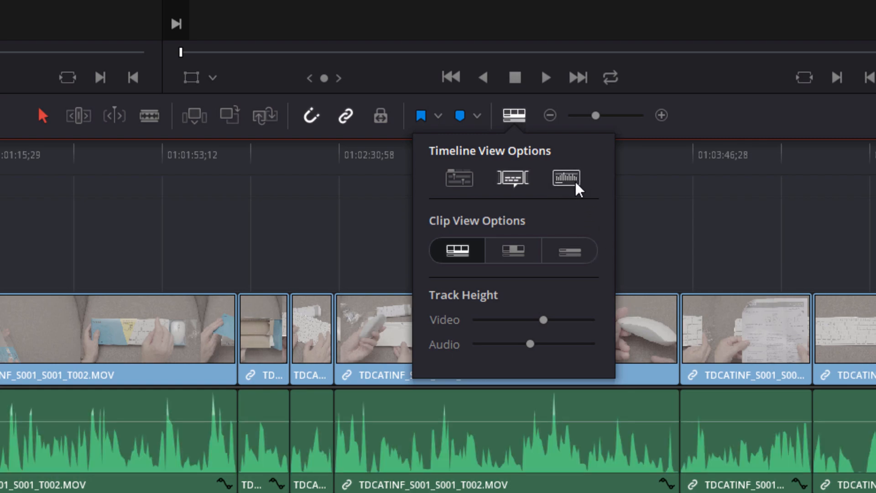
{"action": "mouse_move", "coordinate": [522, 126]}
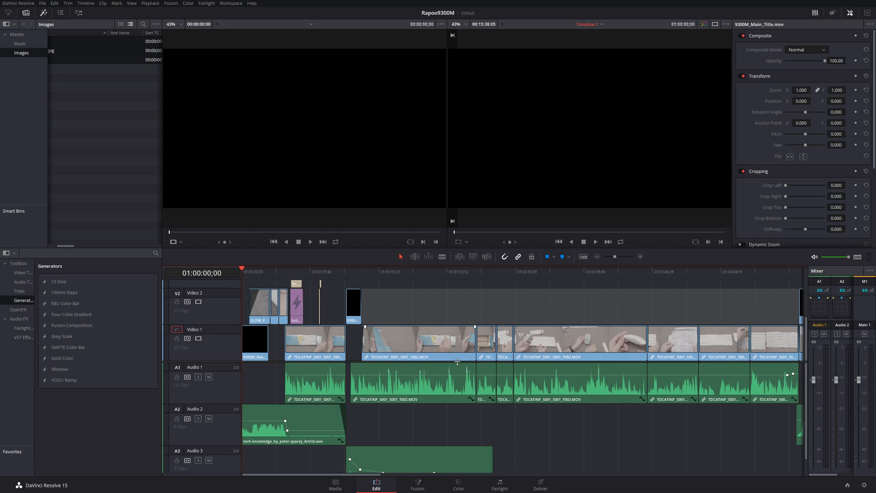
{"action": "mouse_move", "coordinate": [443, 343]}
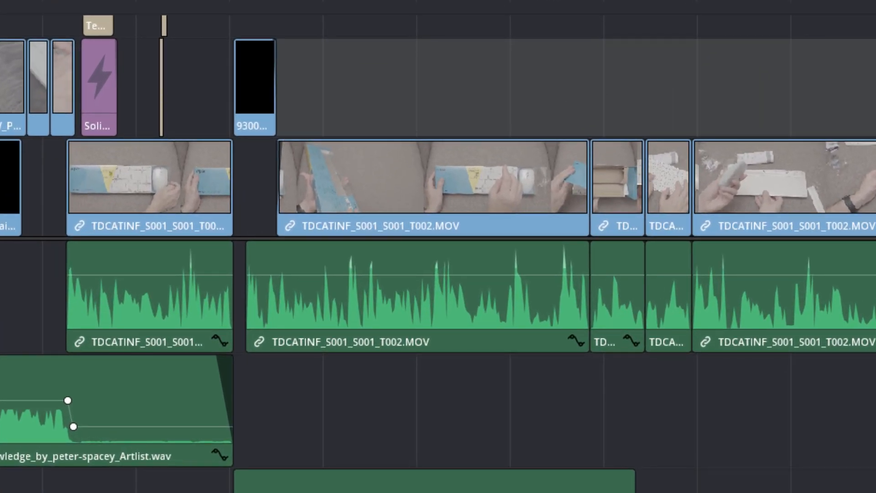
{"action": "mouse_move", "coordinate": [593, 141]}
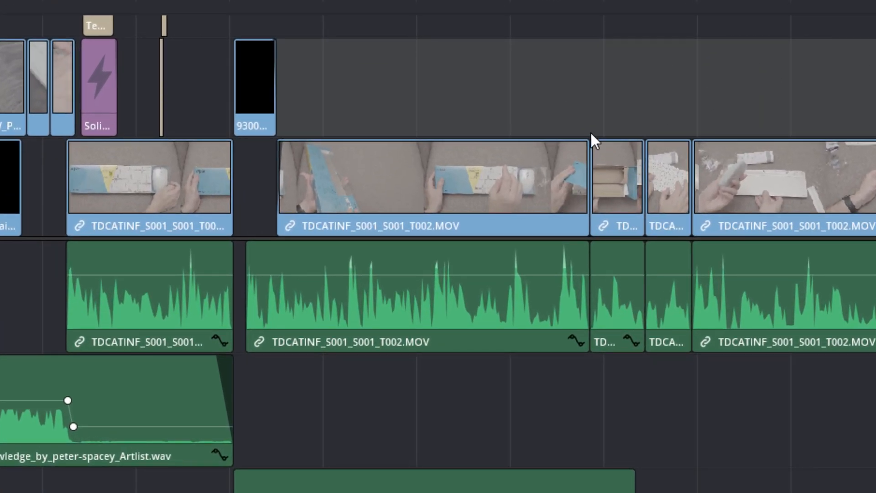
Step: Select the T002 clip and reshape its end fade handle and curve before removing the fade
{"action": "left_click", "coordinate": [430, 179]}
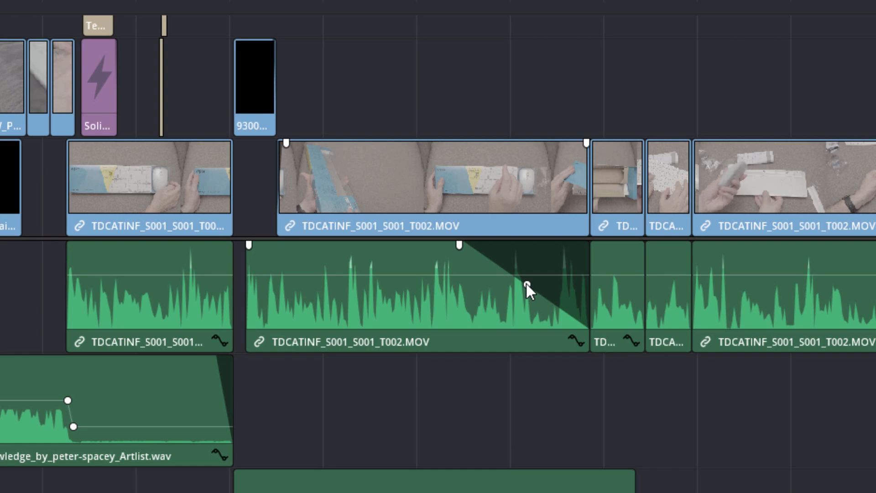
{"action": "mouse_move", "coordinate": [528, 287]}
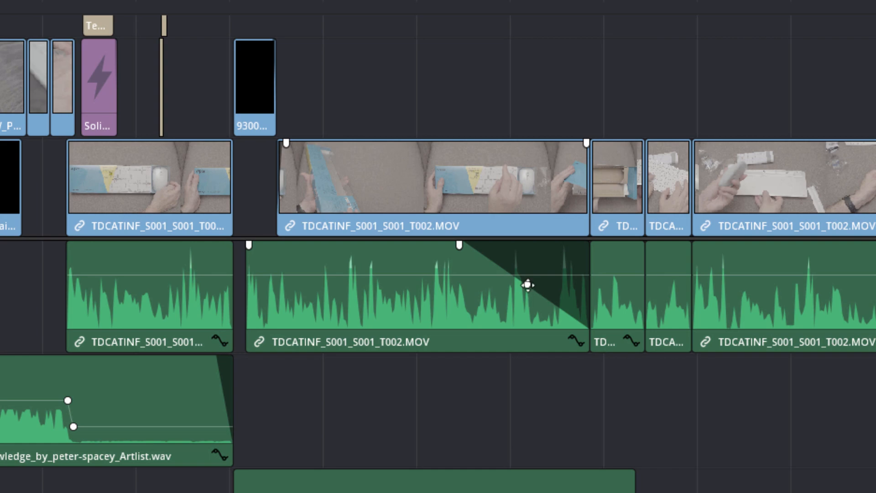
{"action": "left_click_drag", "start_coordinate": [526, 285], "coordinate": [511, 302]}
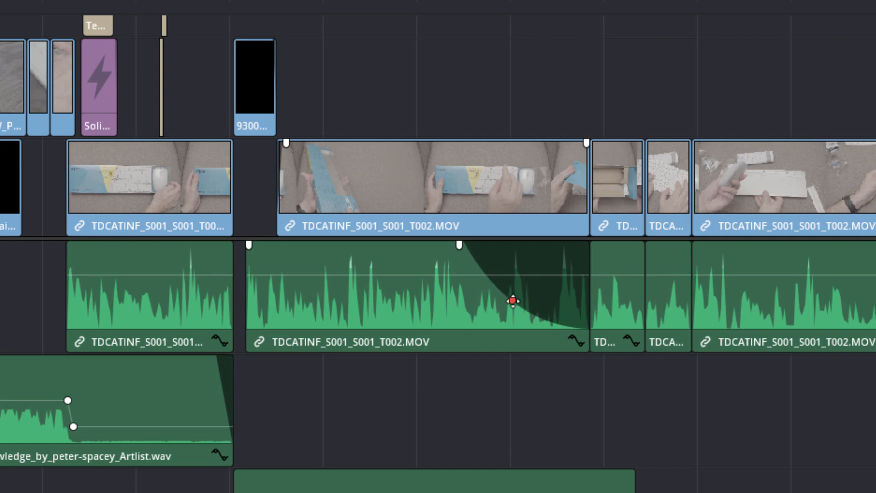
{"action": "left_click_drag", "start_coordinate": [511, 303], "coordinate": [519, 260]}
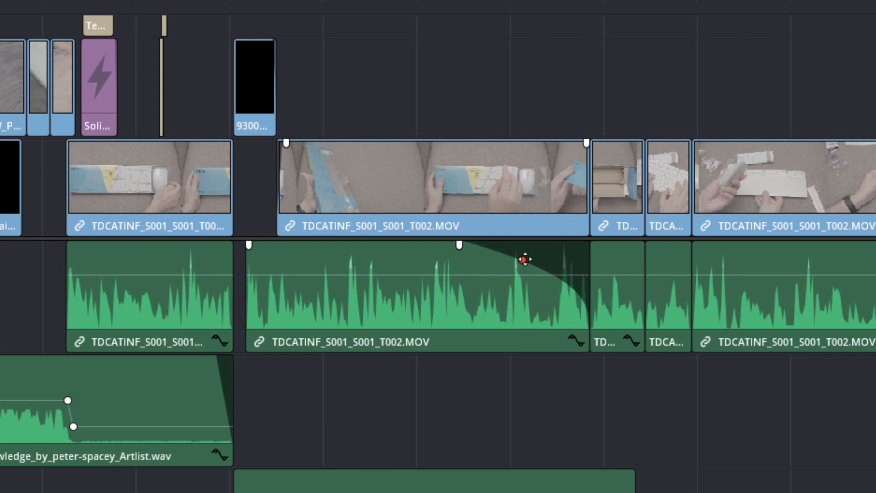
{"action": "left_click_drag", "start_coordinate": [520, 258], "coordinate": [519, 270]}
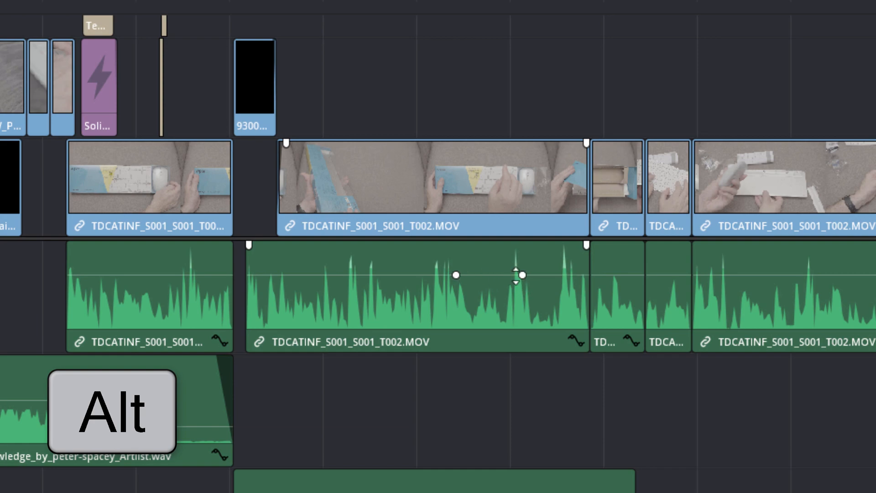
Step: Drag the second volume keyframe lower so the T002 clip's volume ramps down
{"action": "left_click", "coordinate": [522, 277]}
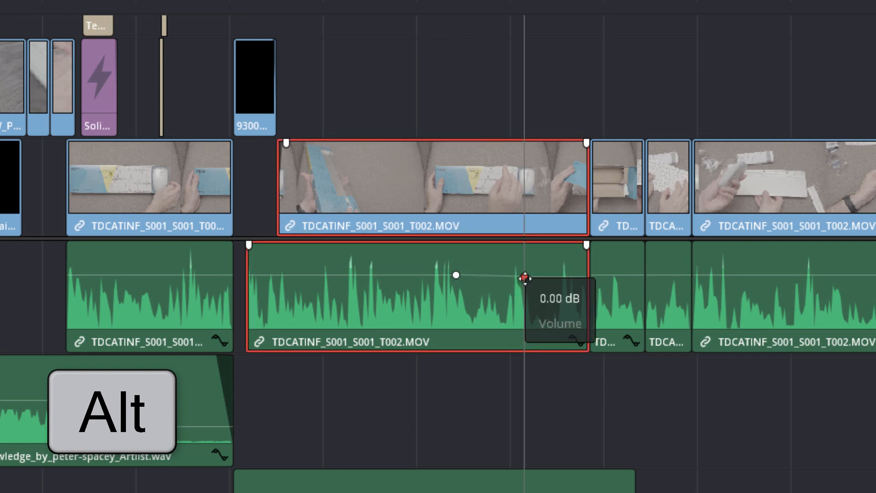
{"action": "left_click_drag", "start_coordinate": [526, 278], "coordinate": [526, 292]}
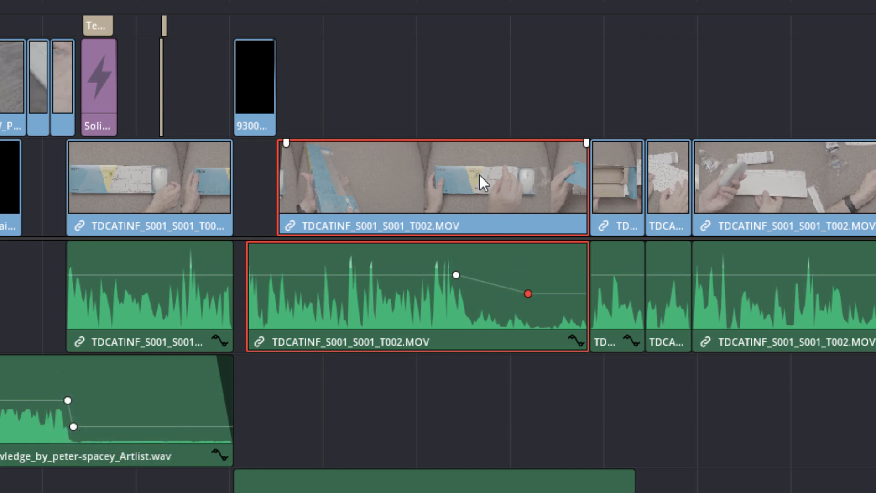
{"action": "left_click_drag", "start_coordinate": [527, 295], "coordinate": [526, 295]}
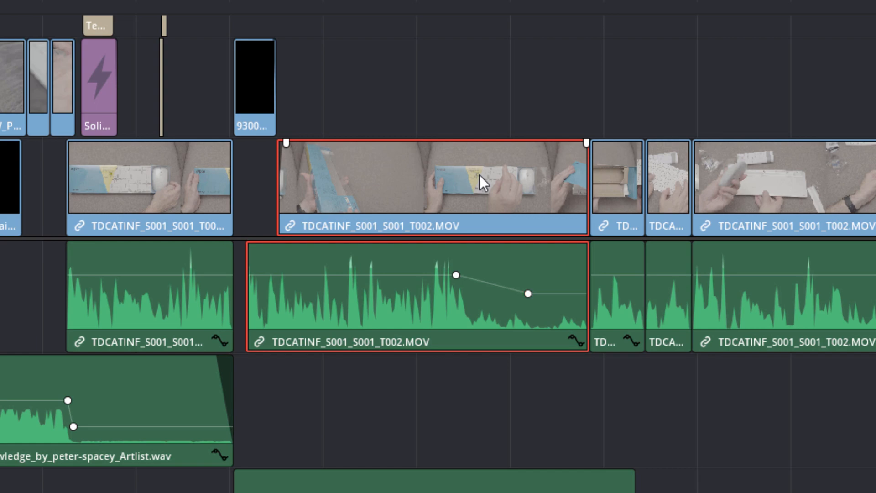
{"action": "key", "text": "shift+c"}
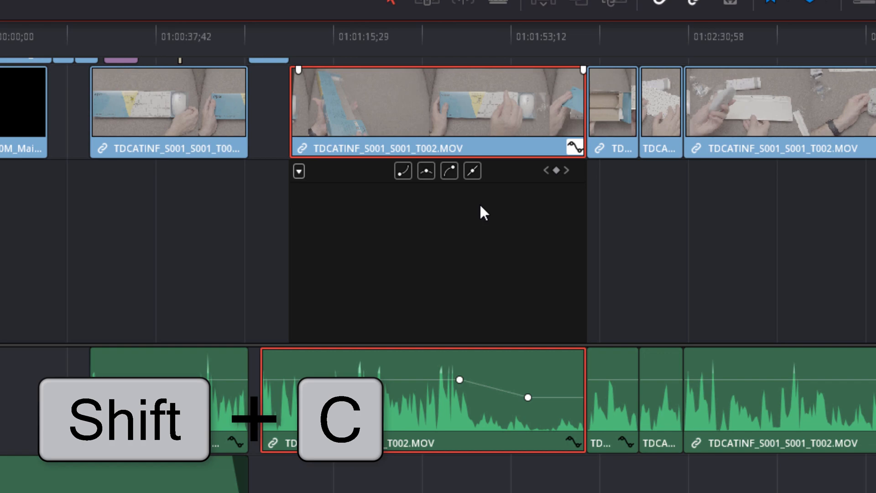
Step: Open the curve editor with Shift+C and enable the Opacity curve
{"action": "key", "text": "shift+c"}
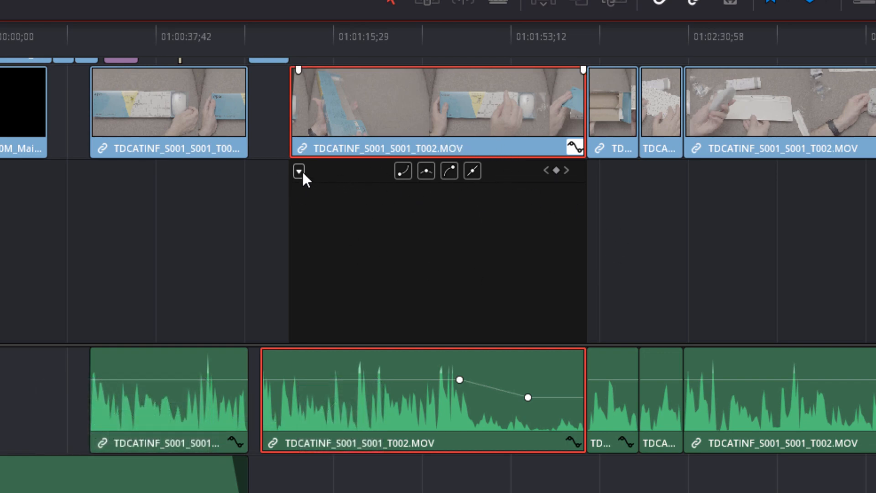
{"action": "left_click", "coordinate": [297, 170]}
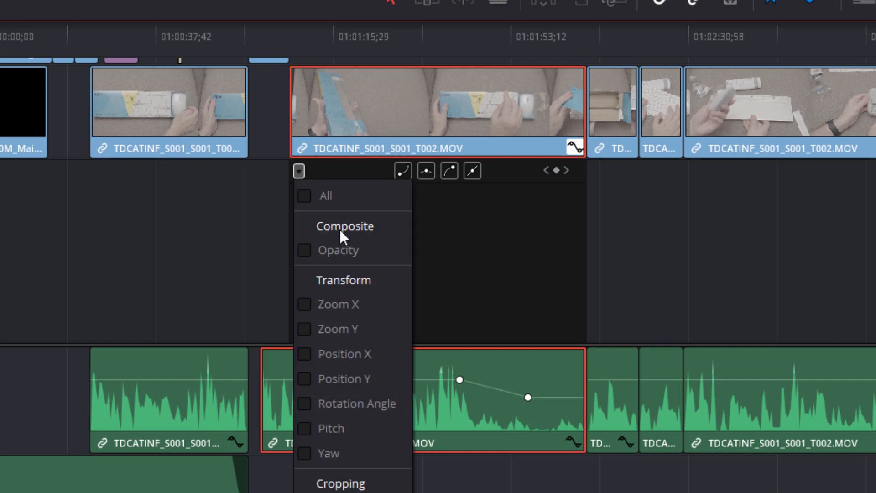
{"action": "mouse_move", "coordinate": [373, 277]}
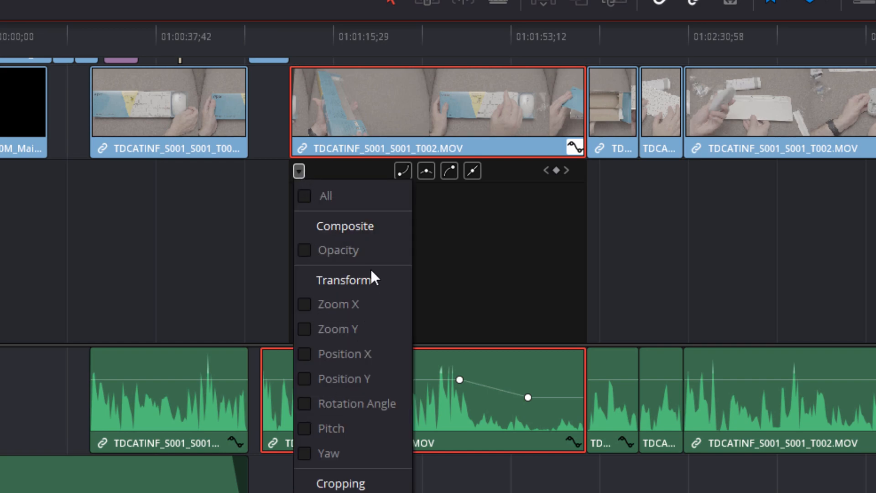
{"action": "mouse_move", "coordinate": [504, 281]}
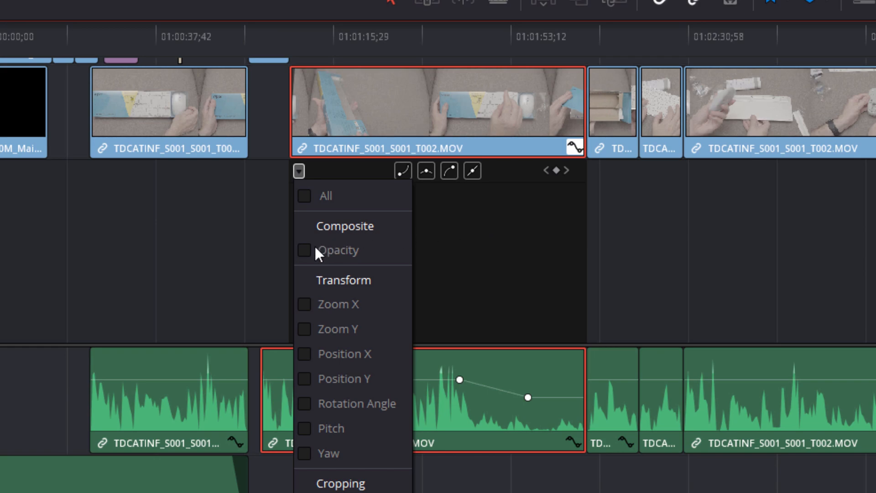
{"action": "left_click", "coordinate": [303, 250]}
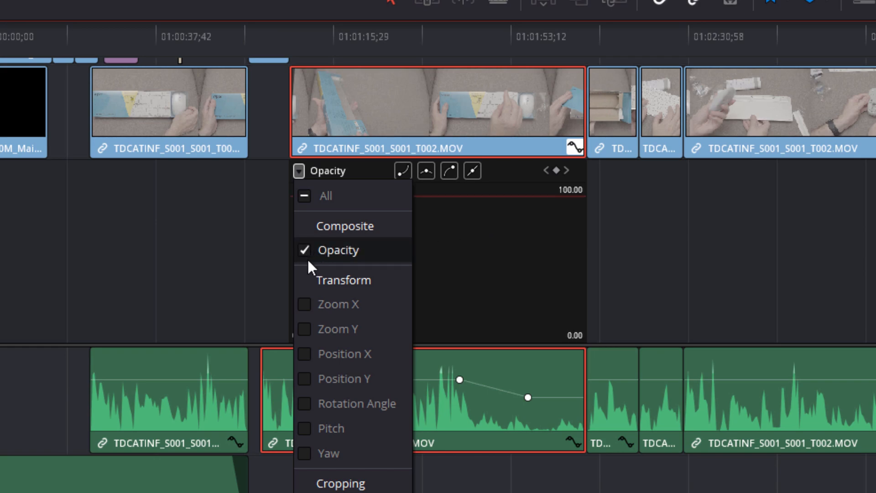
{"action": "mouse_move", "coordinate": [427, 176]}
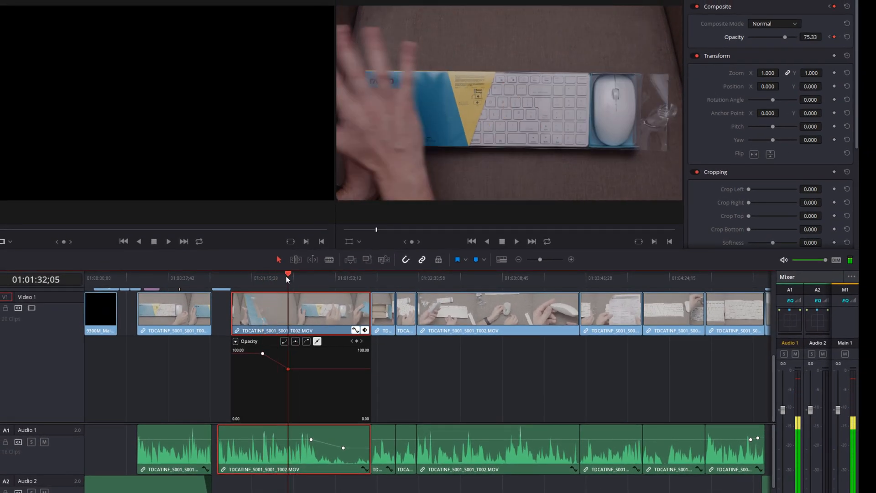
Step: Shape the Opacity curve to dip from 100 to about 21% and back to 100 with eased keyframes
{"action": "left_click_drag", "start_coordinate": [287, 369], "coordinate": [295, 405]}
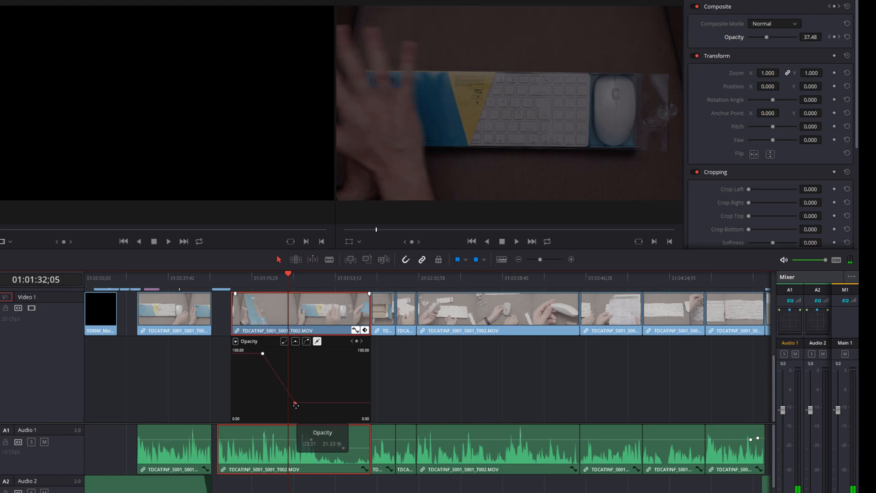
{"action": "left_click_drag", "start_coordinate": [295, 405], "coordinate": [320, 407]}
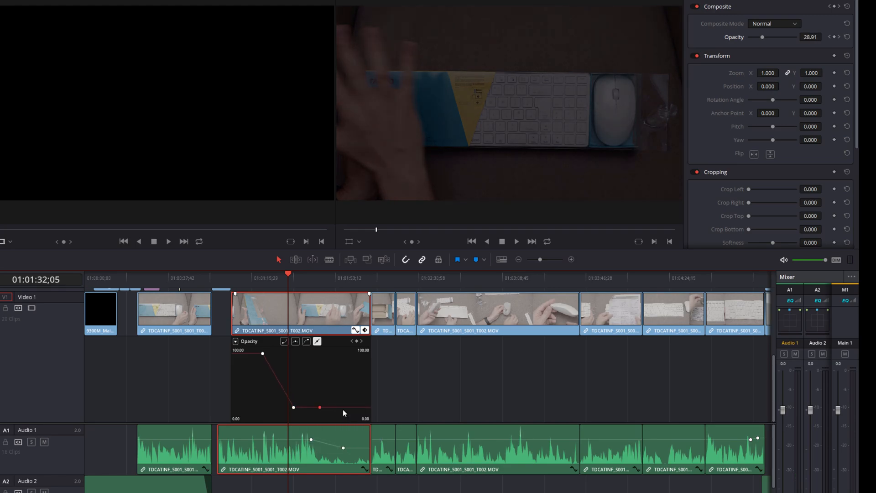
{"action": "left_click_drag", "start_coordinate": [319, 407], "coordinate": [342, 355]}
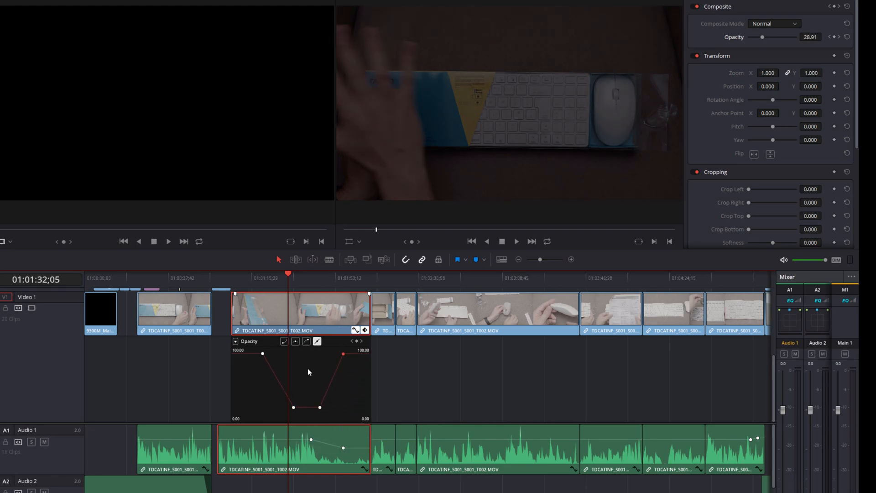
{"action": "left_click_drag", "start_coordinate": [320, 407], "coordinate": [319, 382]}
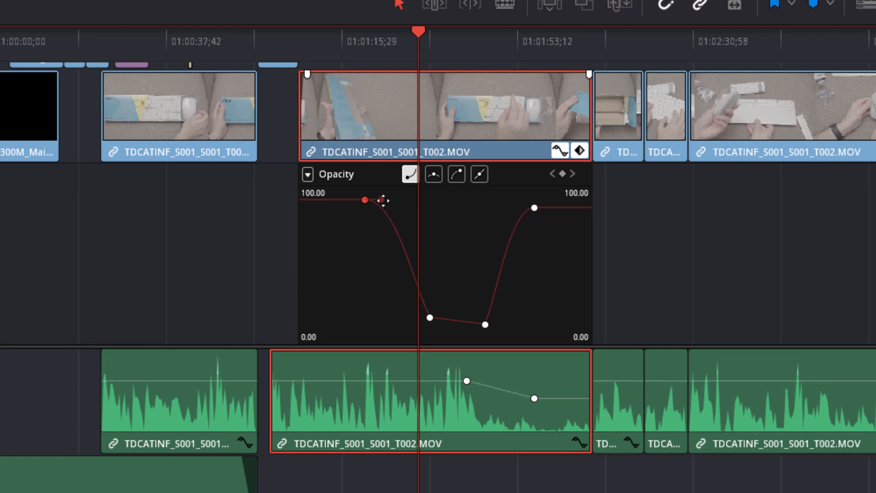
{"action": "left_click_drag", "start_coordinate": [365, 200], "coordinate": [392, 207]}
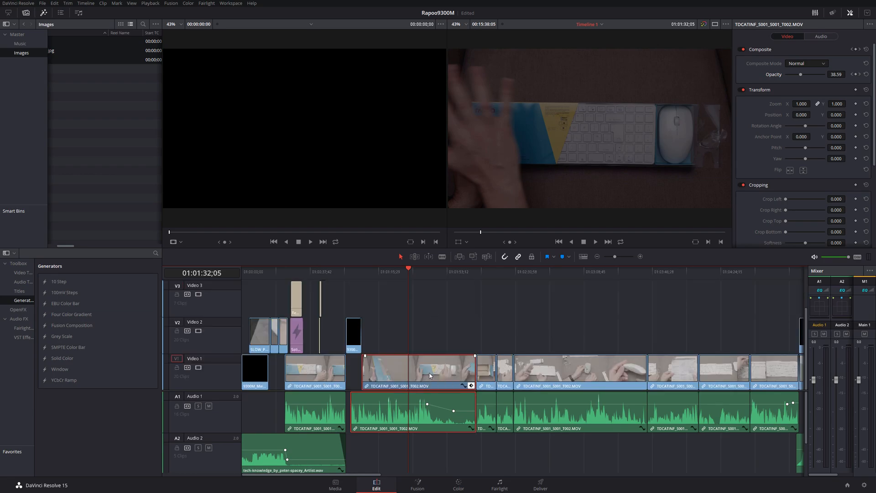
Step: Close the curve editor with Ctrl+Shift+C, leaving the Composite keyframe track shown
{"action": "key", "text": "ctrl+shift+c"}
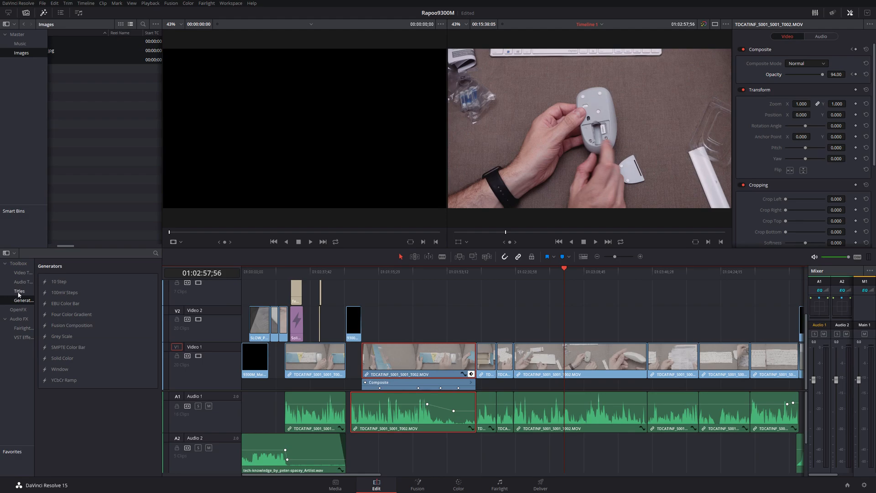
{"action": "mouse_move", "coordinate": [64, 292]}
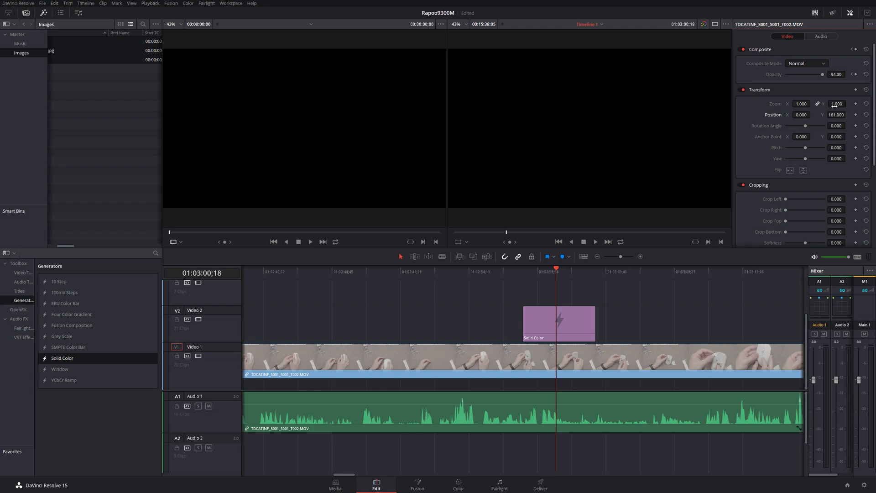
Step: Set the Solid Color's Position Y to -791 and Composite Opacity to about 48
{"action": "left_click", "coordinate": [558, 323]}
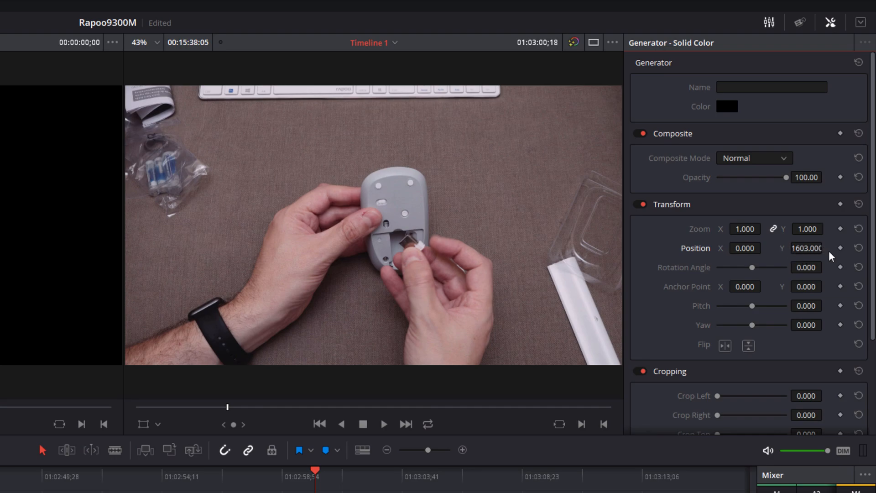
{"action": "left_click_drag", "start_coordinate": [806, 248], "coordinate": [816, 248]}
{"action": "type", "text": "-1315"}
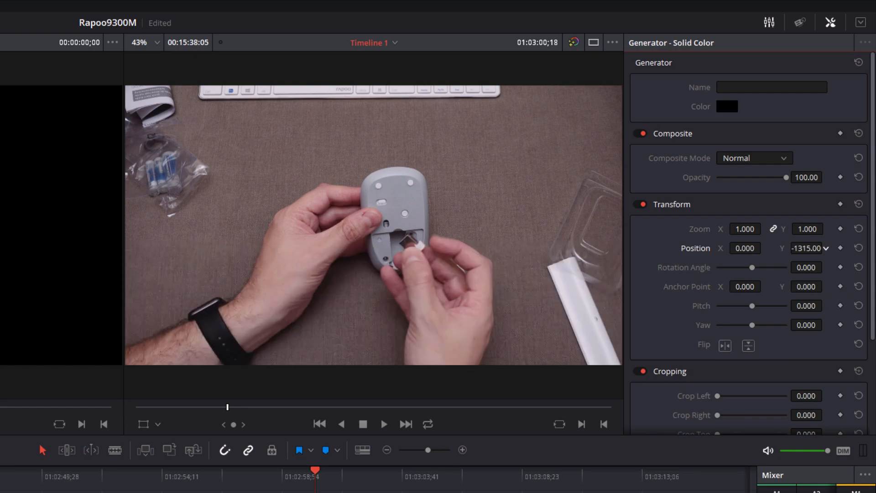
{"action": "left_click_drag", "start_coordinate": [808, 248], "coordinate": [794, 248]}
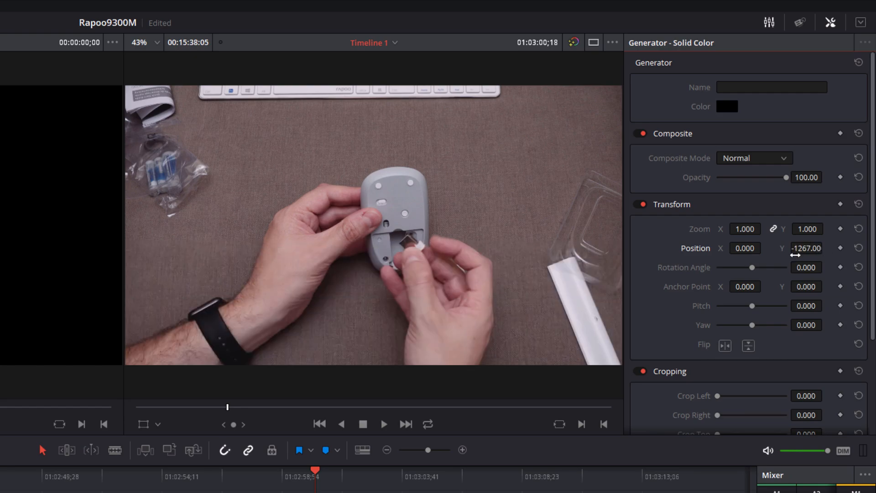
{"action": "left_click_drag", "start_coordinate": [806, 249], "coordinate": [814, 248]}
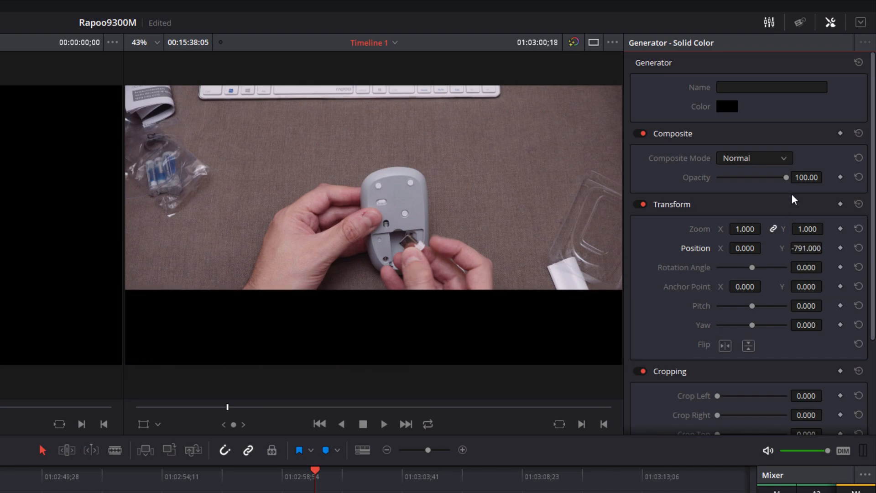
{"action": "left_click_drag", "start_coordinate": [774, 177], "coordinate": [750, 177]}
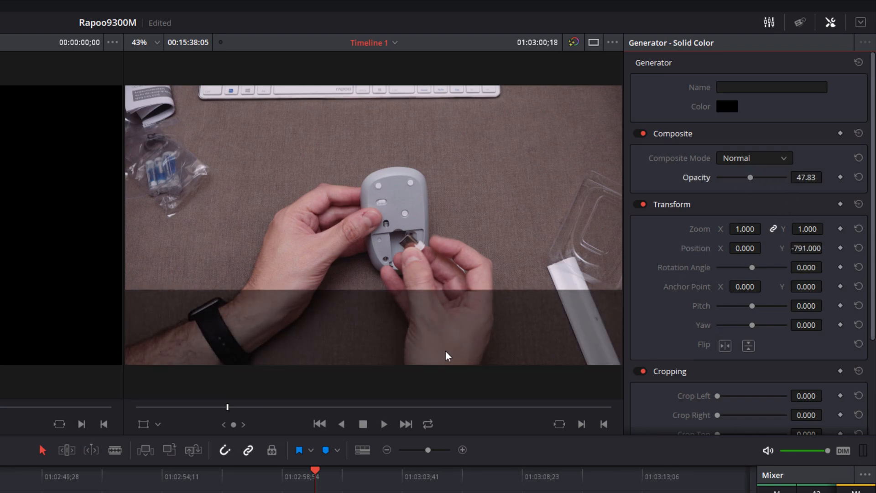
{"action": "mouse_move", "coordinate": [613, 255]}
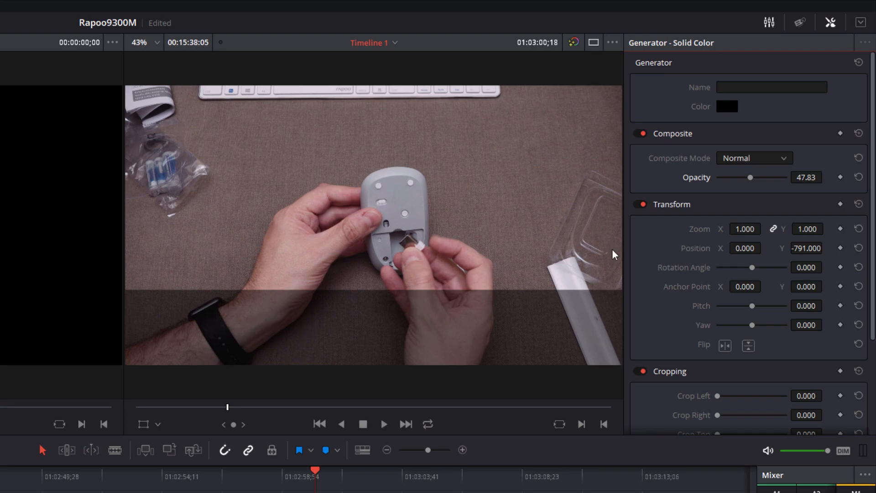
{"action": "mouse_move", "coordinate": [751, 247]}
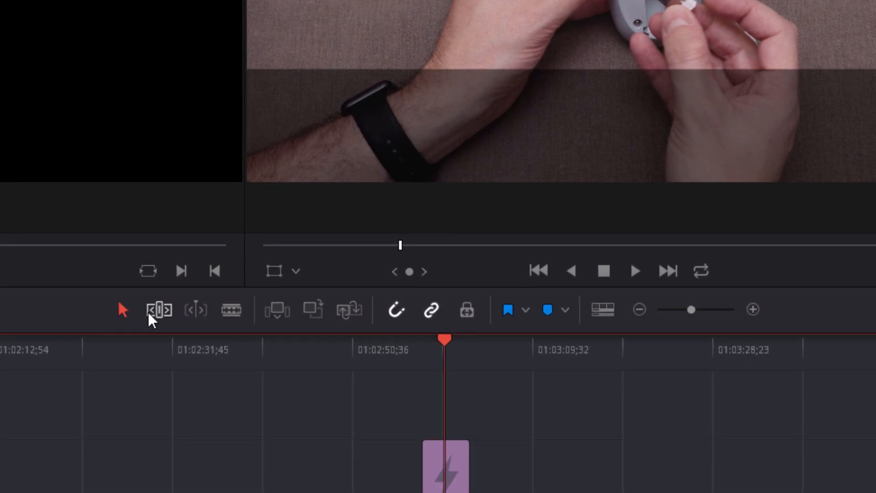
{"action": "mouse_move", "coordinate": [159, 310]}
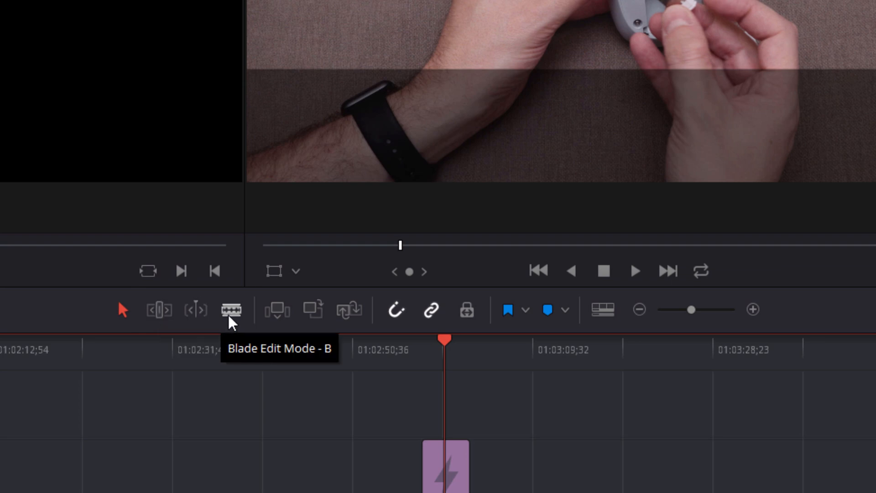
{"action": "mouse_move", "coordinate": [271, 418]}
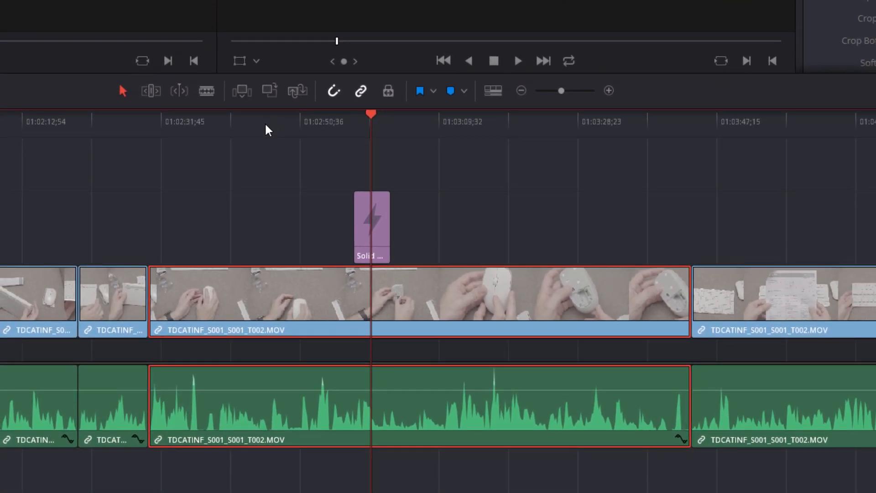
Step: Blade-cut the T002 clip at an earlier and a later point, splitting it into shorter pieces
{"action": "left_click", "coordinate": [247, 121]}
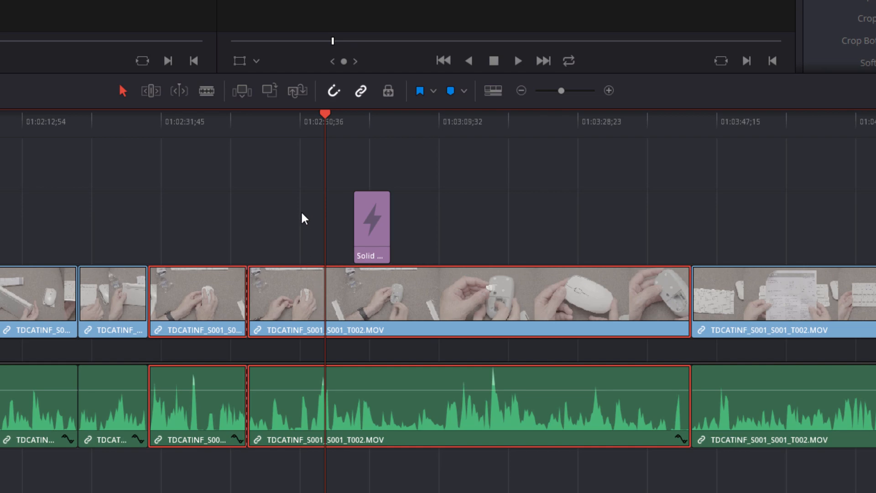
{"action": "left_click", "coordinate": [264, 121]}
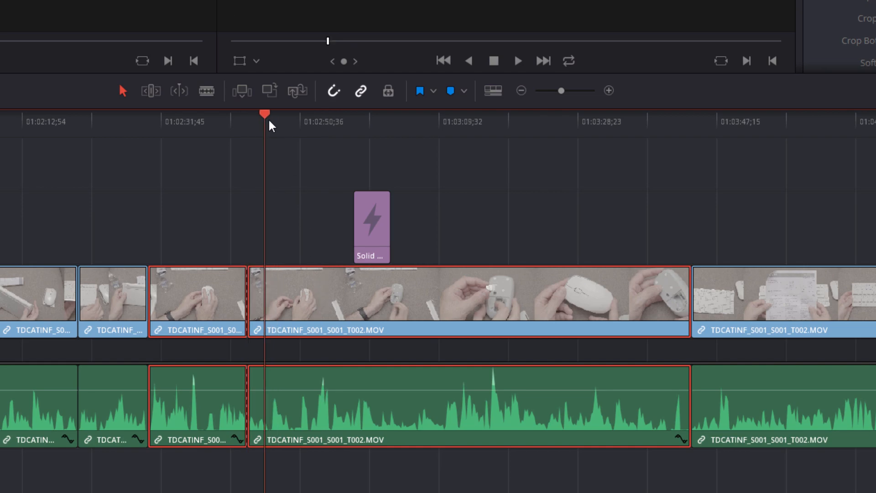
{"action": "left_click", "coordinate": [530, 118]}
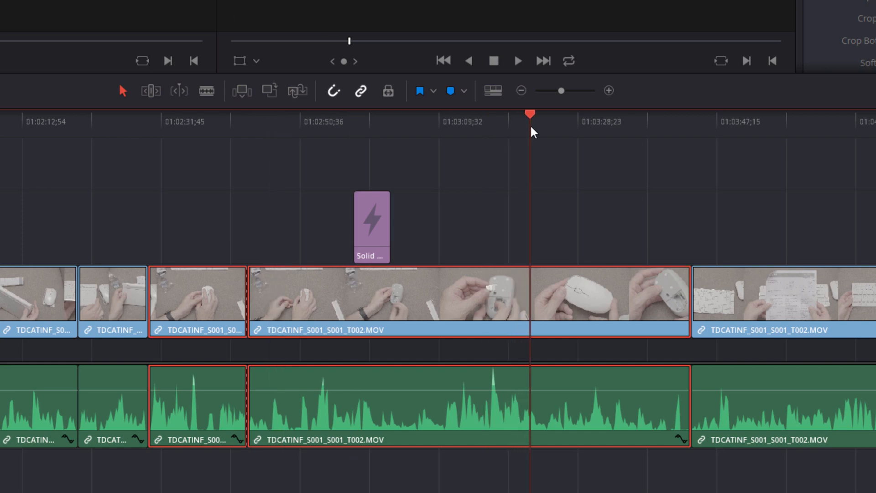
{"action": "left_click", "coordinate": [150, 91]}
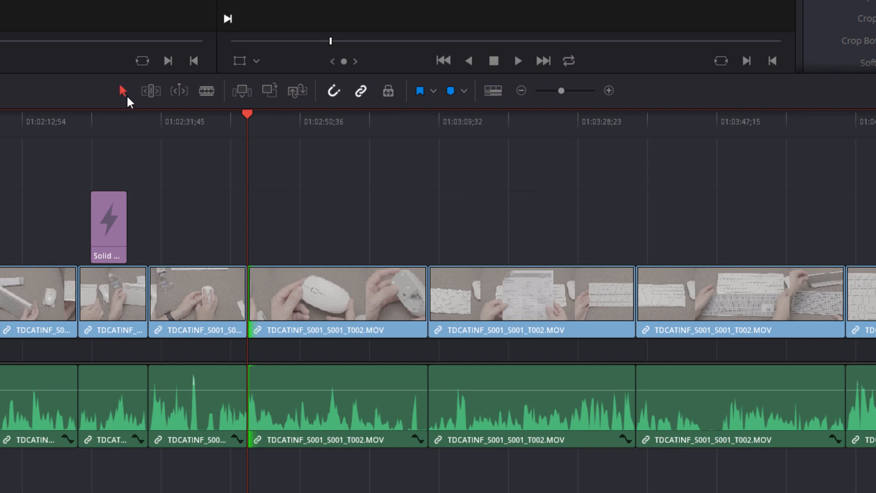
{"action": "mouse_move", "coordinate": [120, 90]}
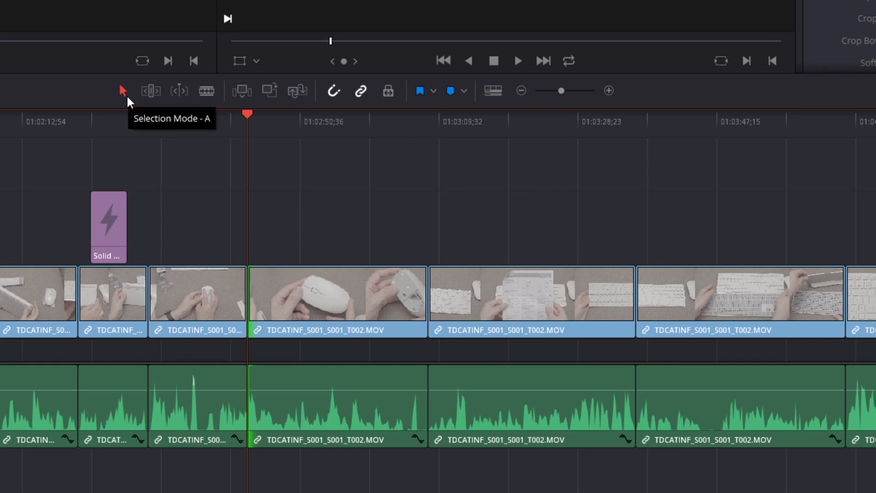